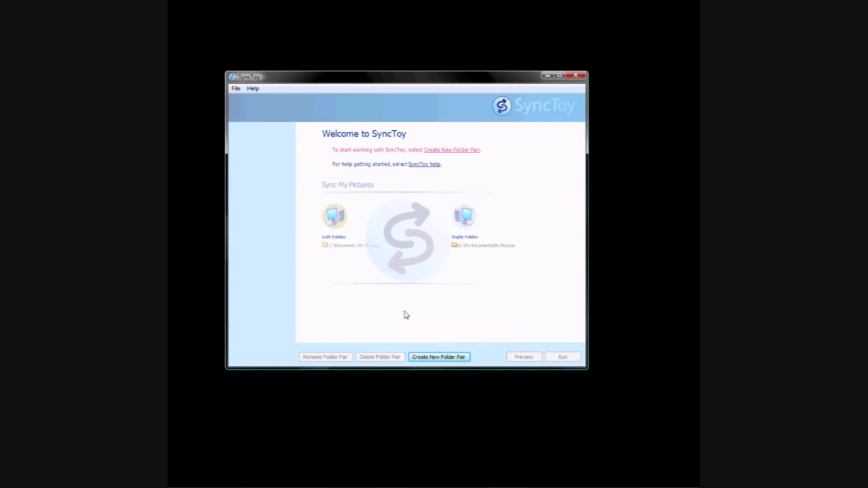
{"action": "mouse_move", "coordinate": [439, 356]}
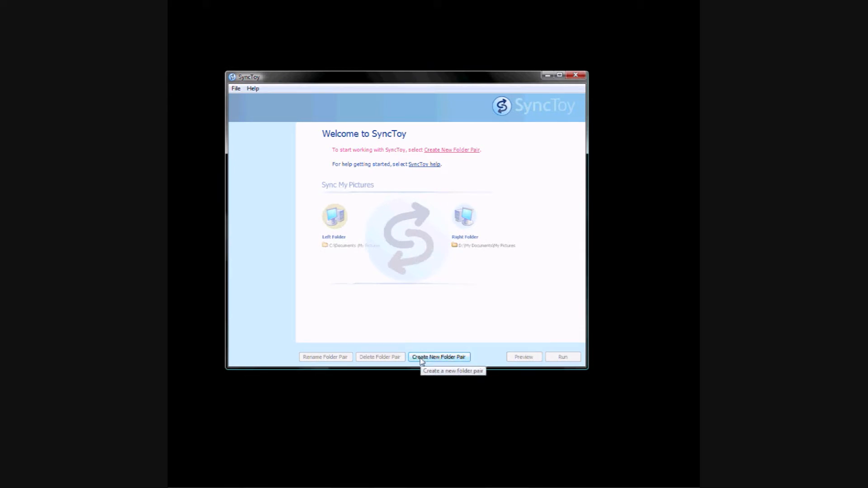
{"action": "mouse_move", "coordinate": [426, 362]}
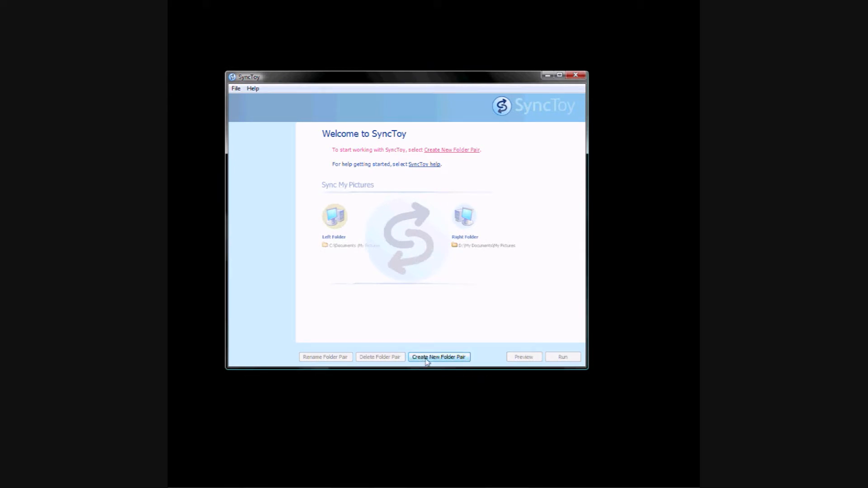
Begin a new folder pair from the Create New Folder Pair button
{"action": "left_click", "coordinate": [438, 356]}
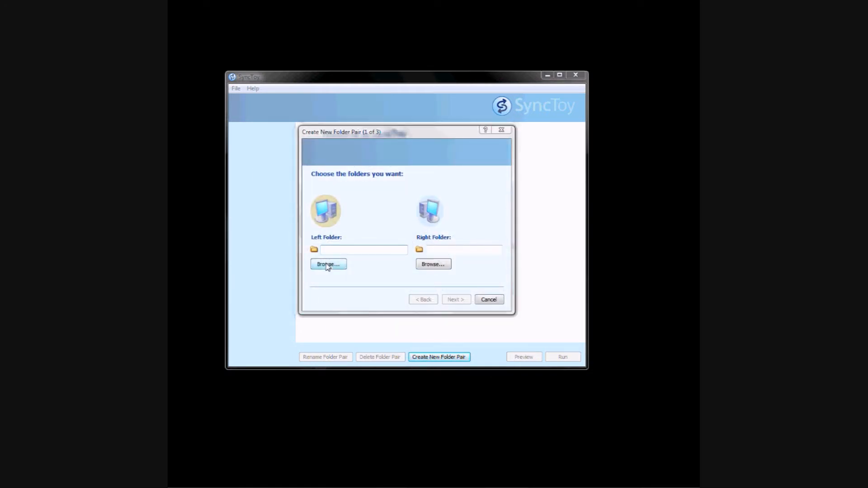
Set the left folder to a newly made POTW folder on the I: thumb drive
{"action": "left_click", "coordinate": [327, 264]}
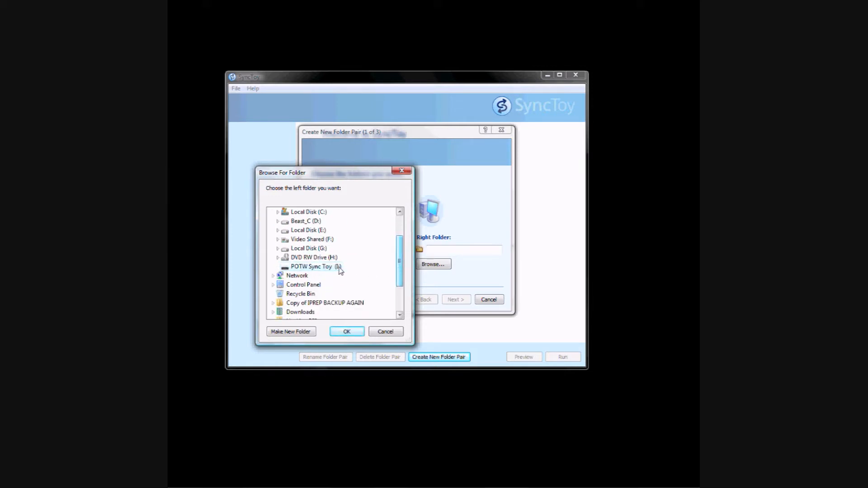
{"action": "left_click", "coordinate": [290, 331]}
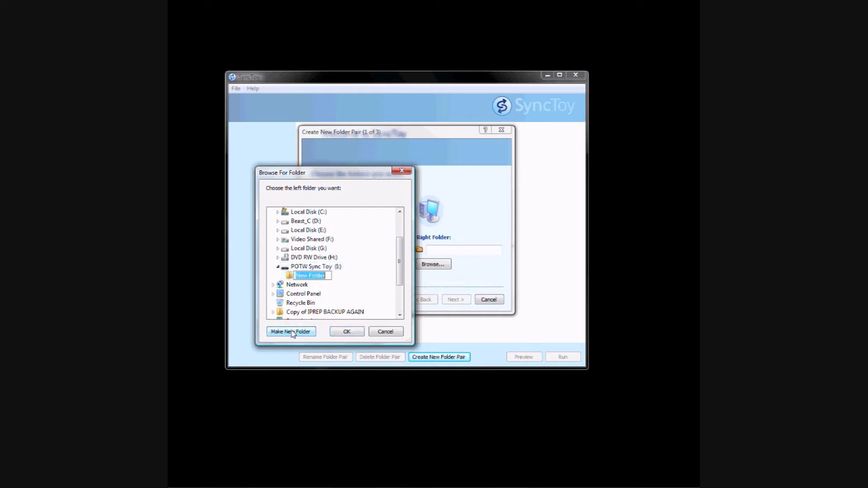
{"action": "type", "text": "POTW"}
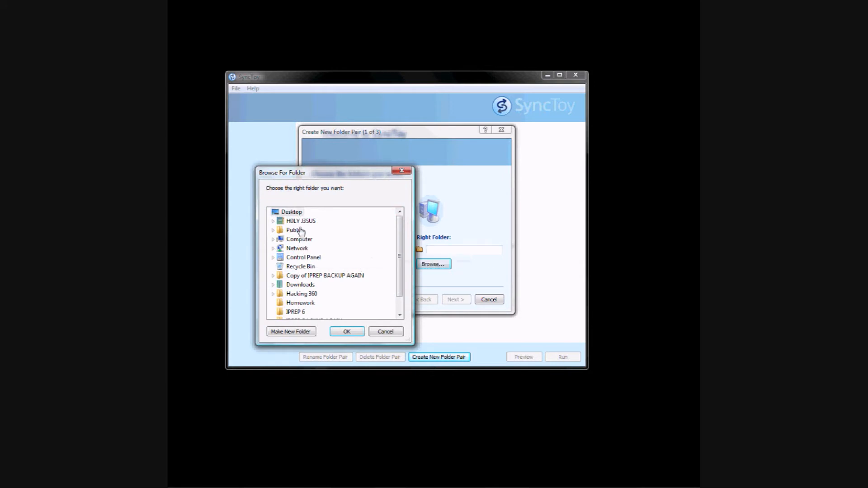
Set the right folder to the POTW folder inside Documents
{"action": "left_click", "coordinate": [273, 221]}
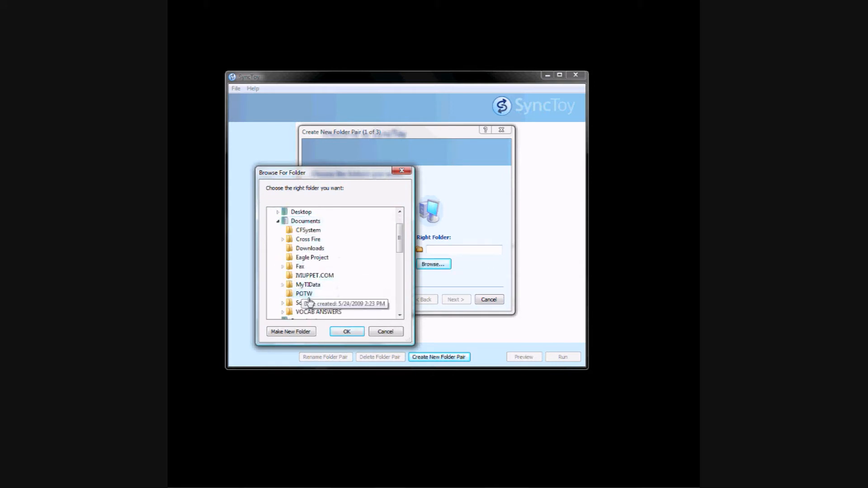
{"action": "left_click", "coordinate": [346, 331]}
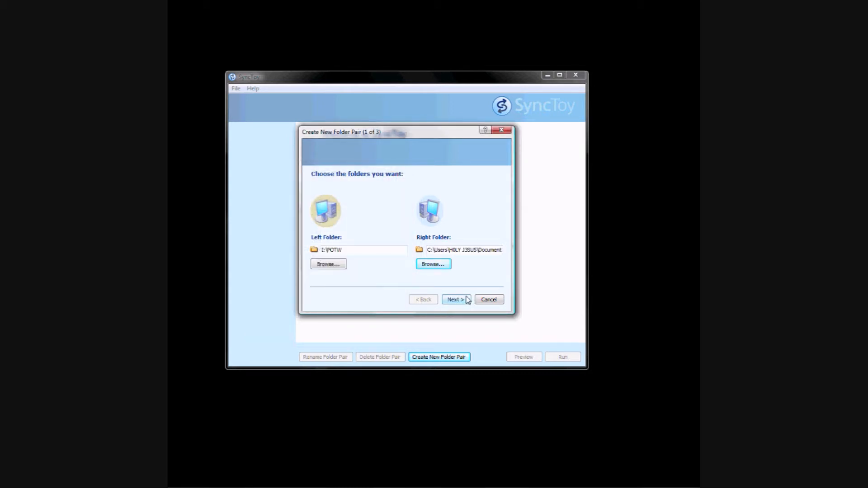
Choose Contribute as the sync action and advance to the naming step
{"action": "left_click", "coordinate": [454, 299]}
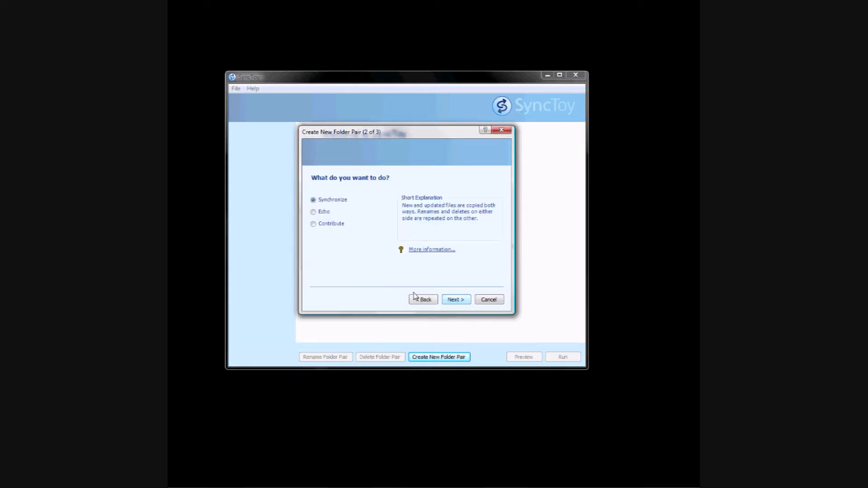
{"action": "left_click", "coordinate": [313, 223]}
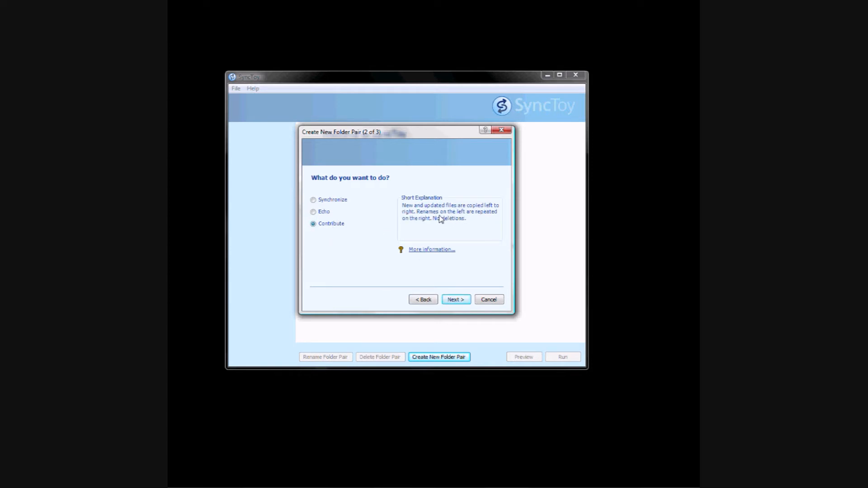
{"action": "left_click", "coordinate": [454, 299]}
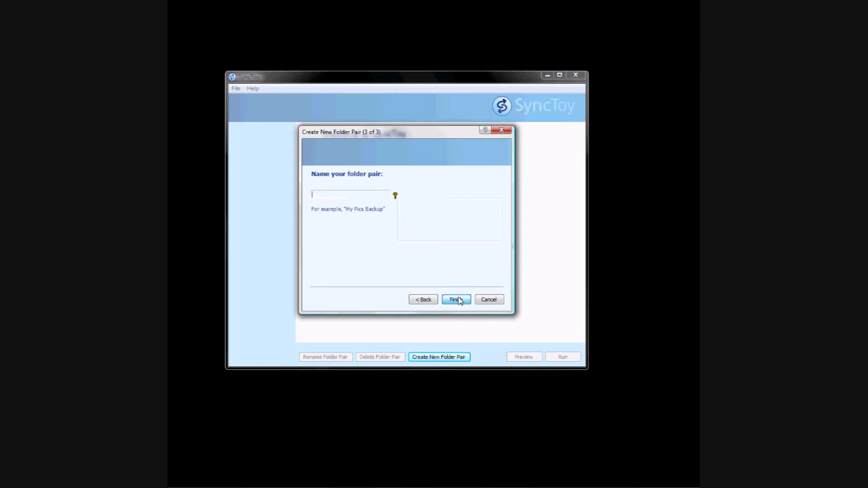
Name the pair 'POTW Backup' and finish the wizard
{"action": "left_click", "coordinate": [455, 300]}
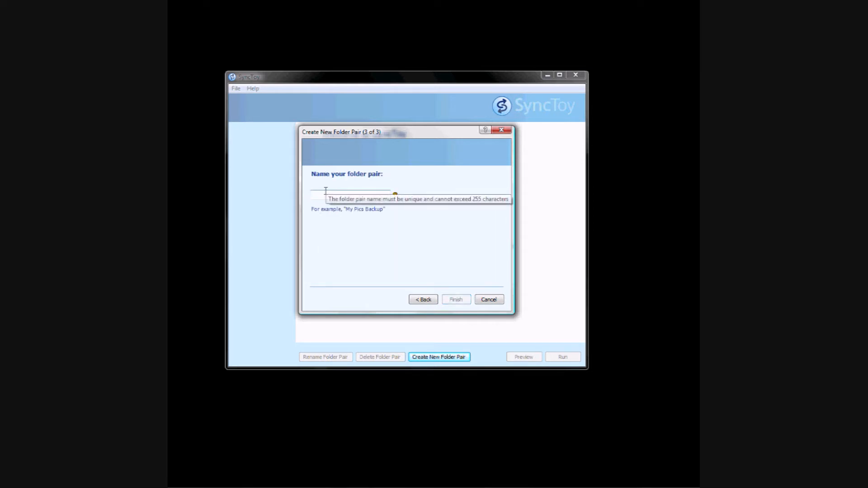
{"action": "type", "text": "POTW Backup"}
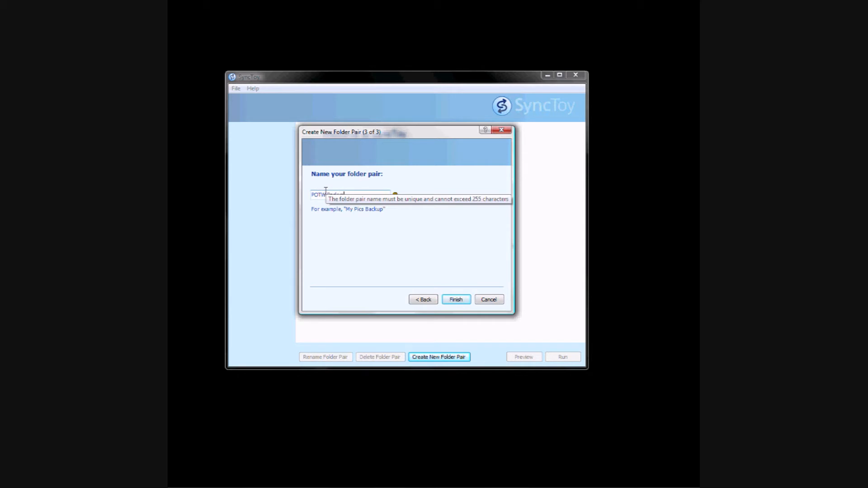
{"action": "left_click", "coordinate": [455, 299]}
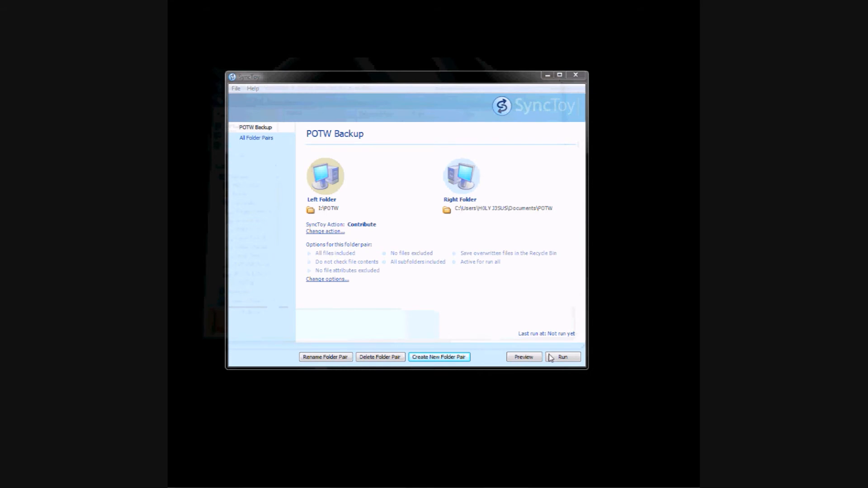
Preview POTW Backup, finding 6 files and 0 operations to perform
{"action": "left_click", "coordinate": [524, 356]}
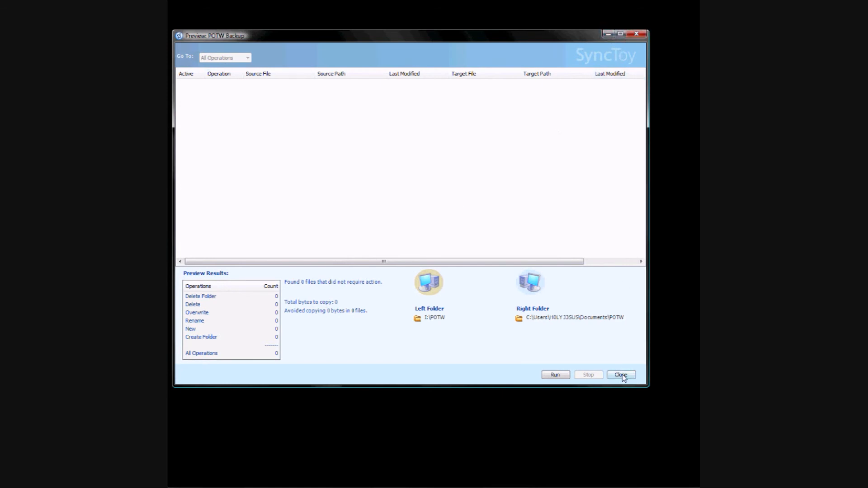
Dismiss the preview results and open the POTW folder on the I: drive
{"action": "left_click", "coordinate": [620, 374]}
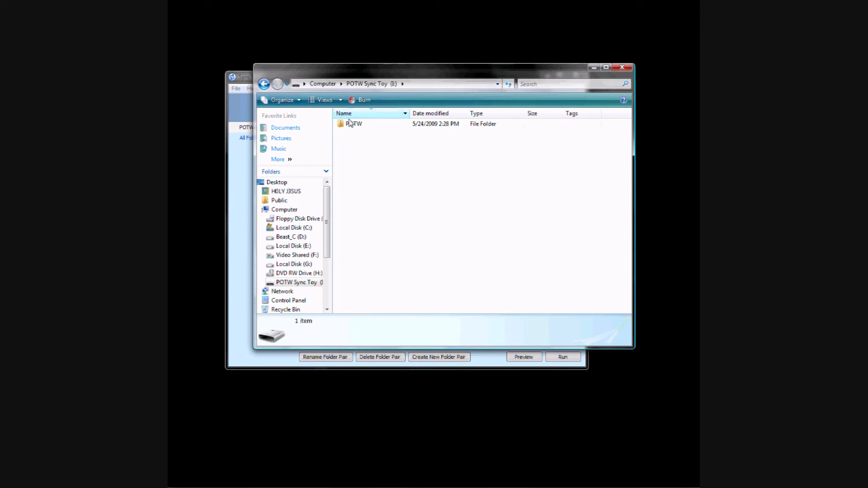
{"action": "double_click", "coordinate": [353, 123]}
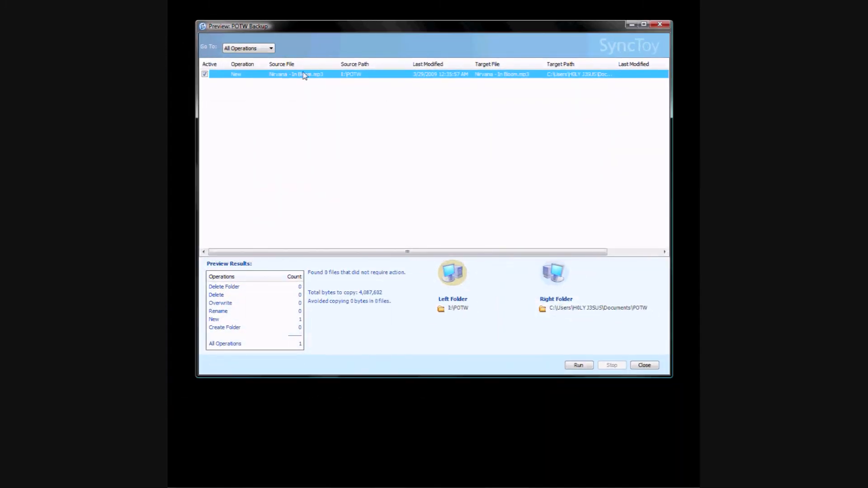
Run POTW Backup to copy the one new MP3, then close the results
{"action": "left_click", "coordinate": [577, 364]}
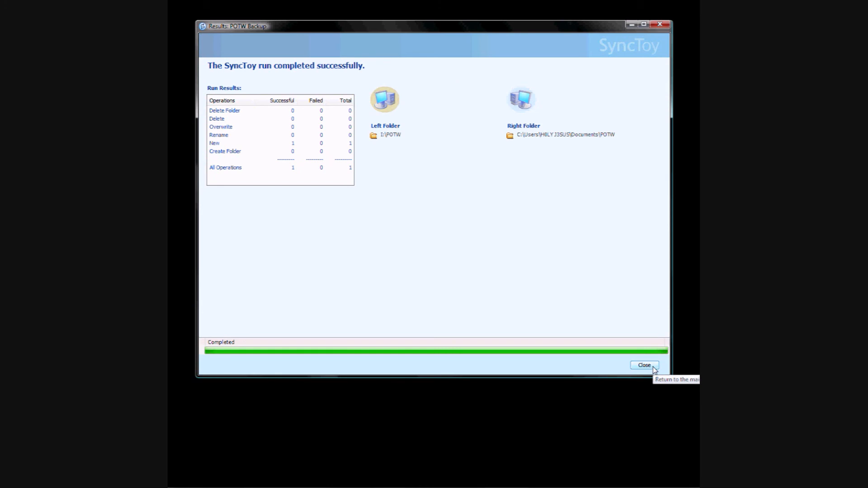
{"action": "mouse_move", "coordinate": [599, 349]}
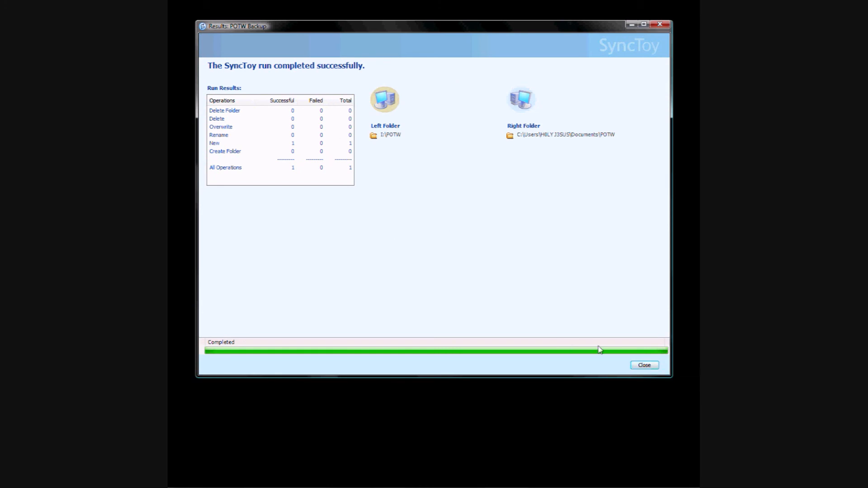
{"action": "left_click", "coordinate": [644, 364]}
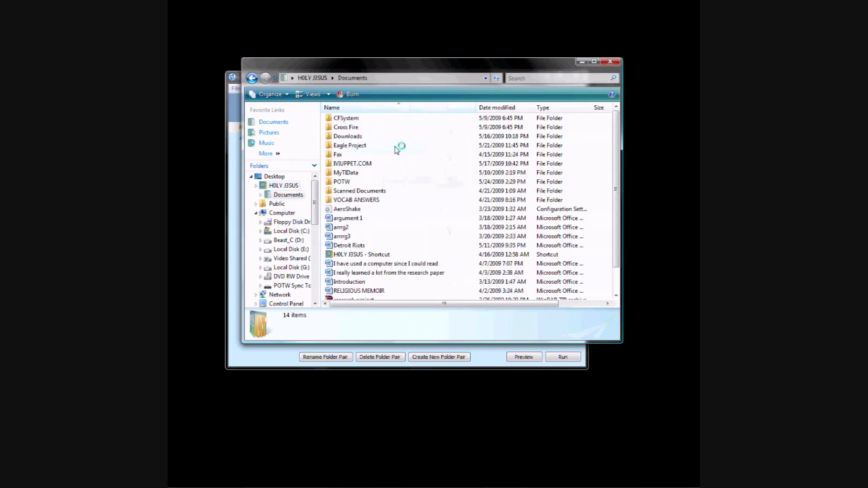
Open Documents\POTW and select Nirvana - In Bloom to confirm it was copied
{"action": "double_click", "coordinate": [342, 182]}
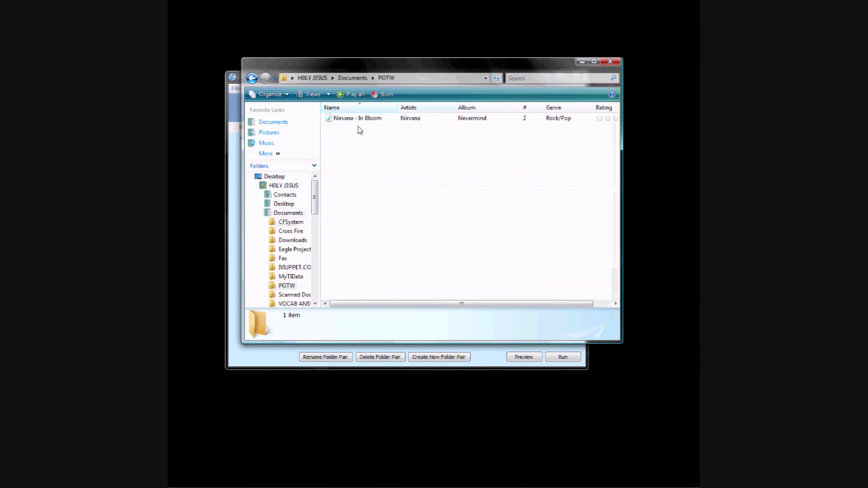
{"action": "left_click", "coordinate": [357, 118]}
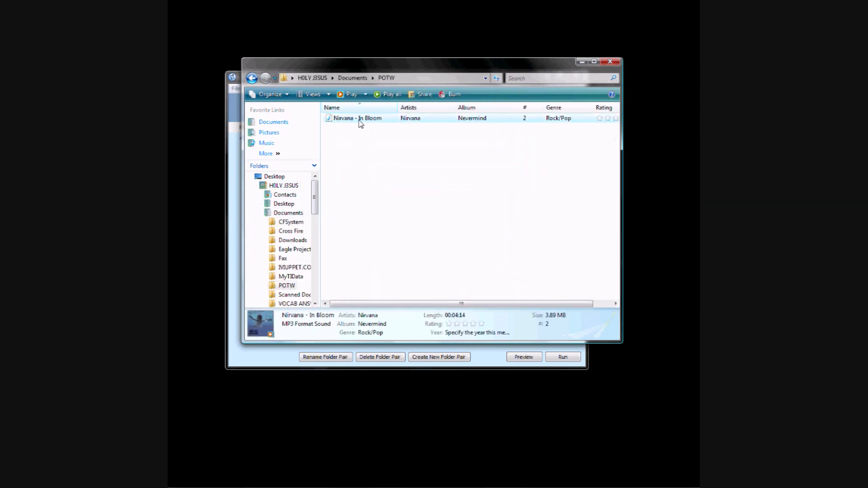